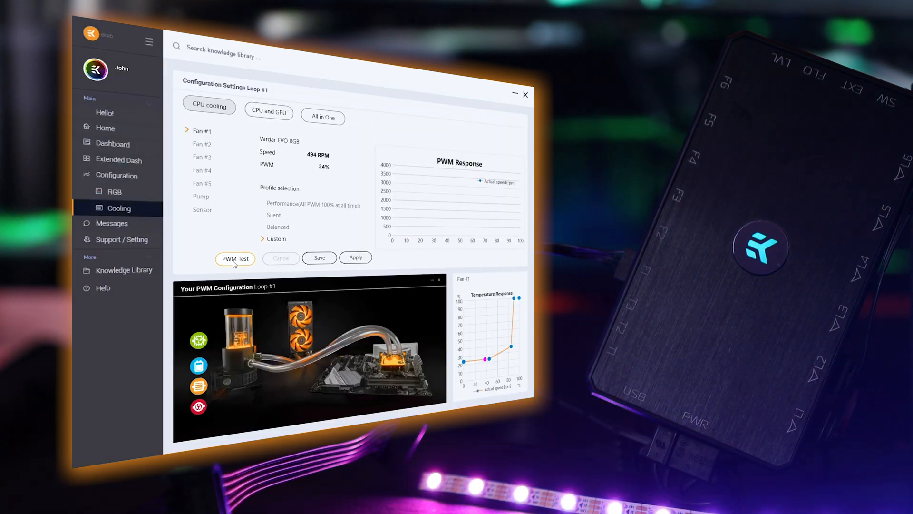
Run a PWM test on Fan #1, switch it to the Silent profile, and start bleeding air from the pump loop.
left_click(235, 259)
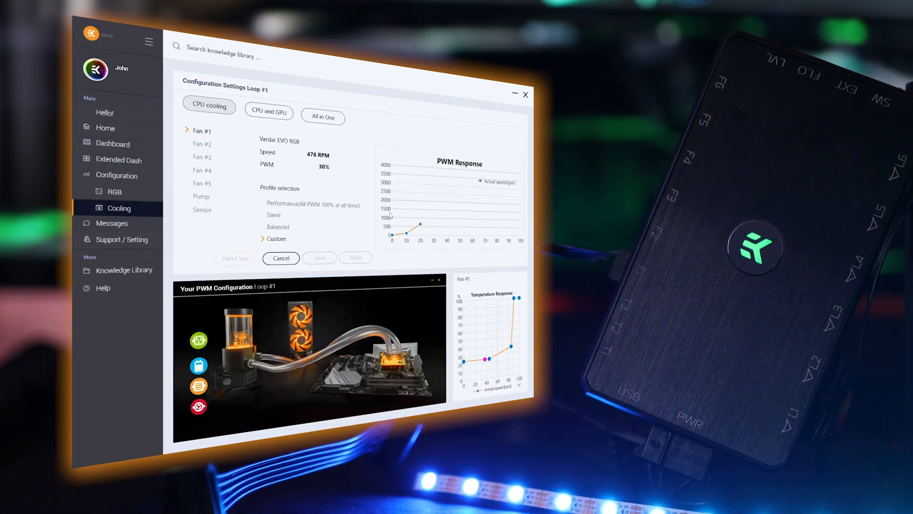
left_click(111, 143)
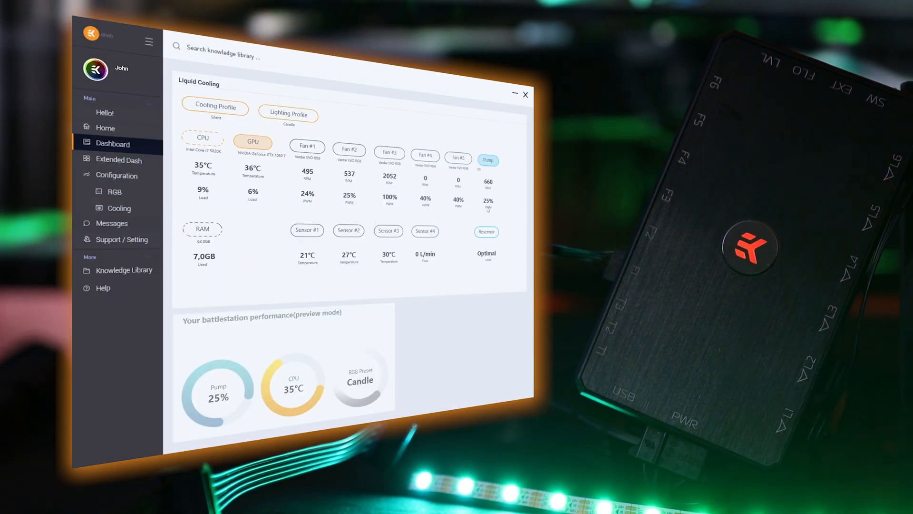
left_click(120, 208)
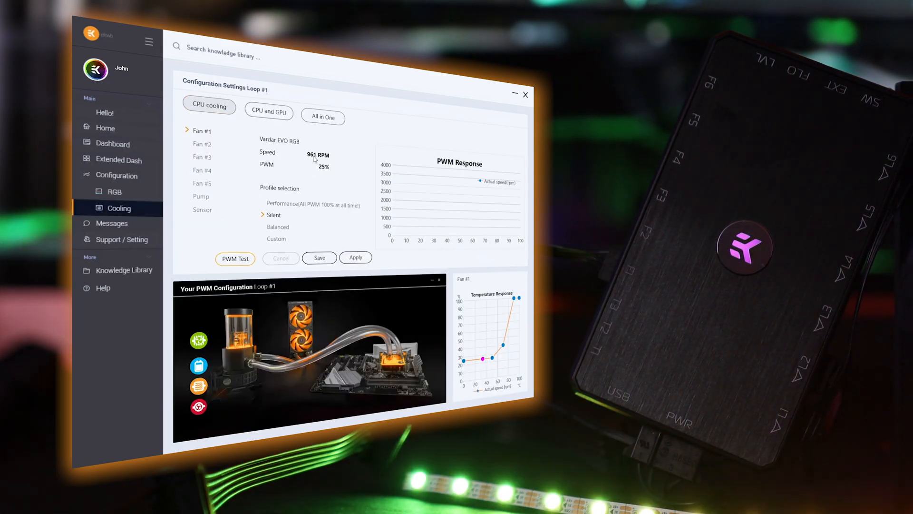
left_click(118, 239)
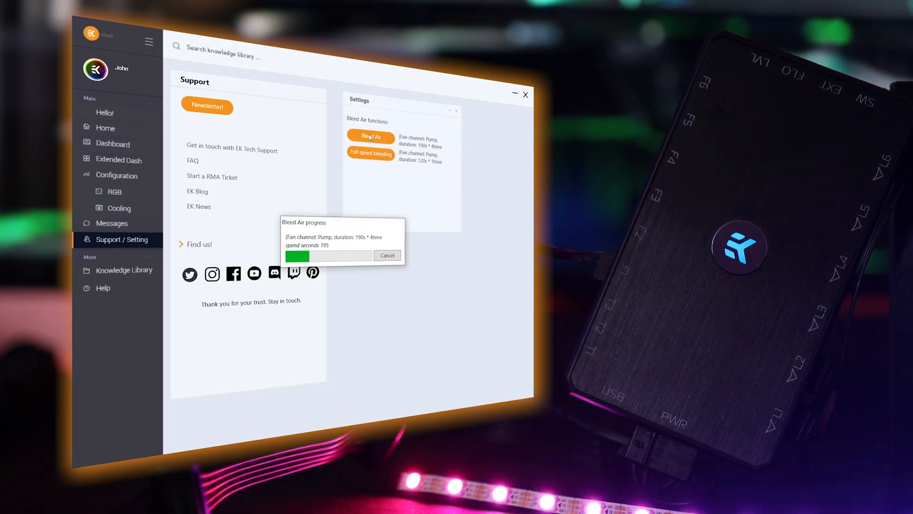